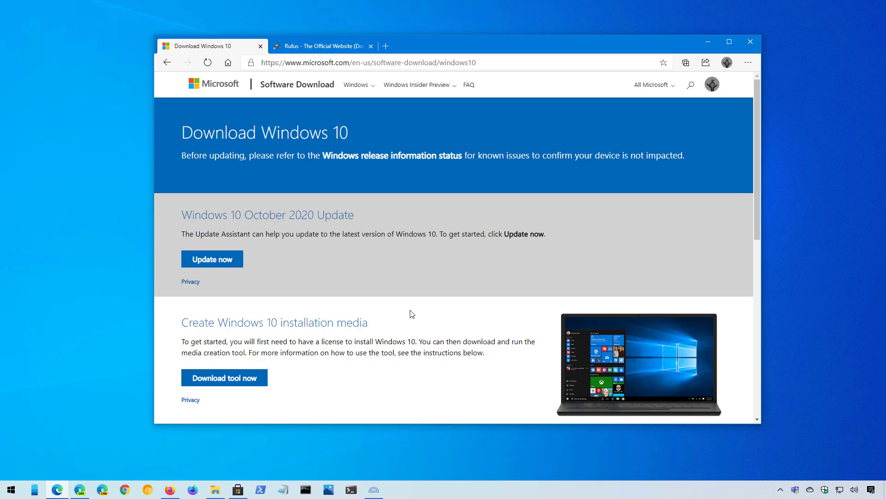
pyautogui.moveTo(450, 309)
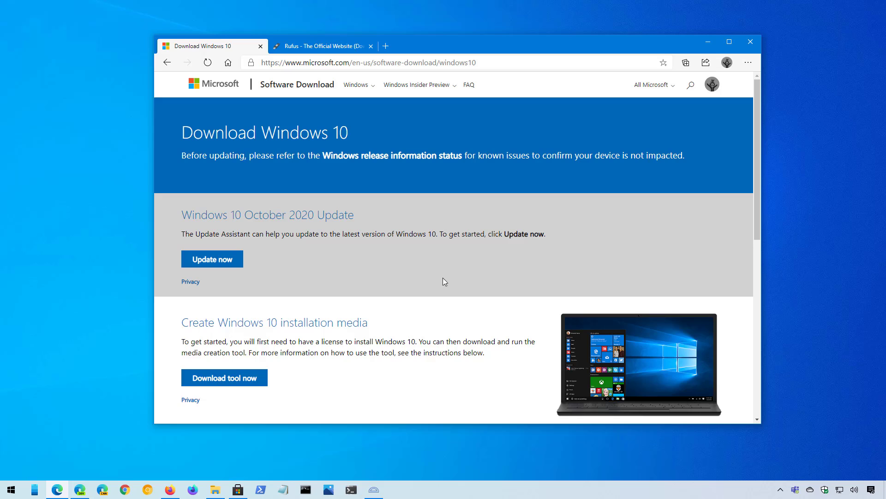
pyautogui.moveTo(432, 260)
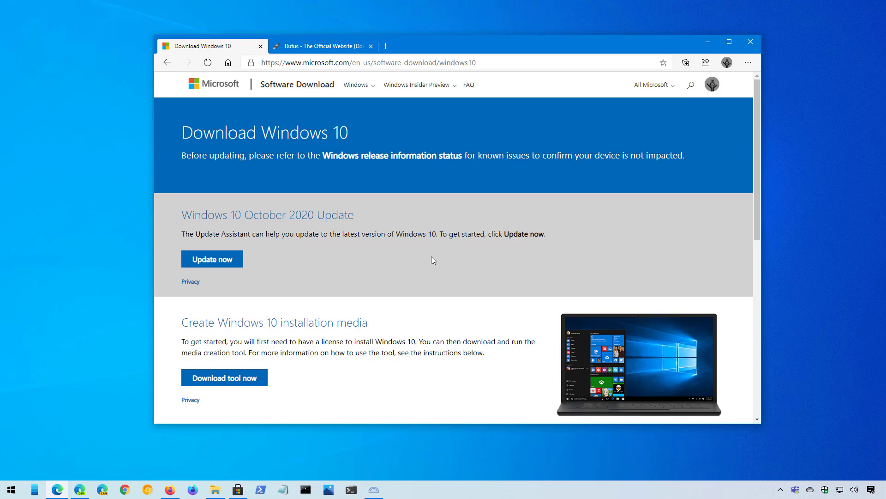
# Bring up Edge developer tools on the Download Windows 10 page with the Network conditions panel showing.
pyautogui.rightClick(431, 261)
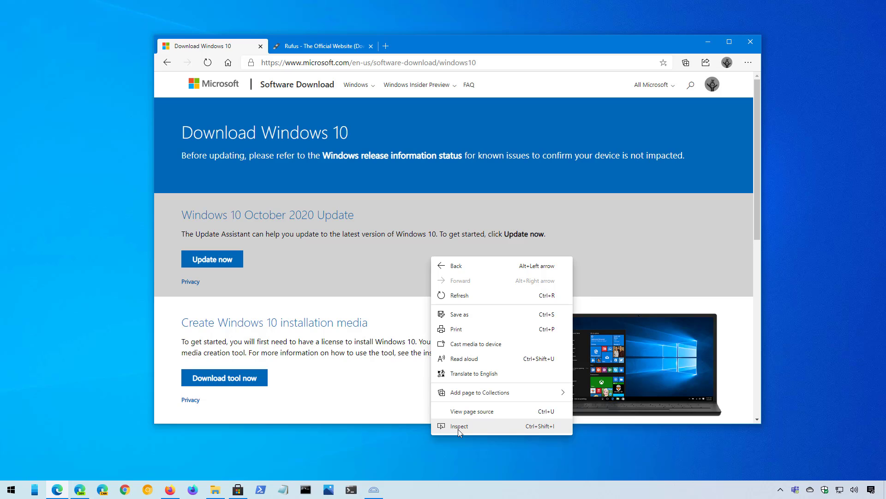
pyautogui.click(459, 426)
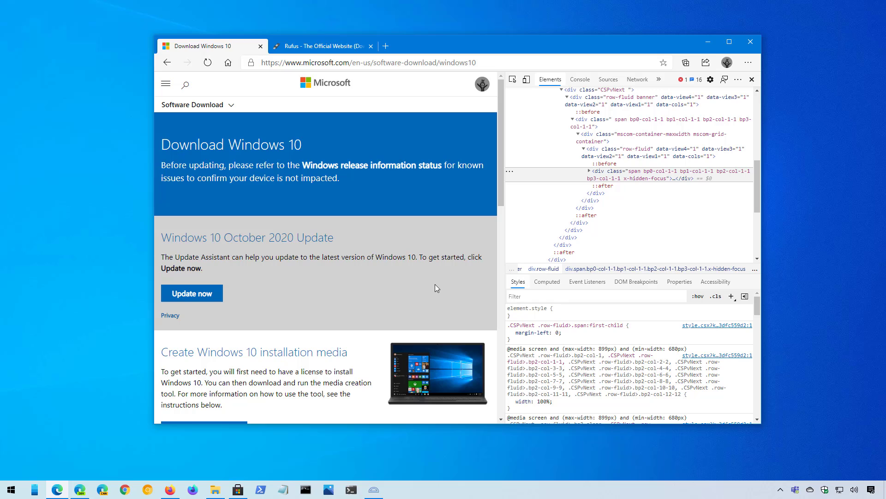
pyautogui.moveTo(739, 80)
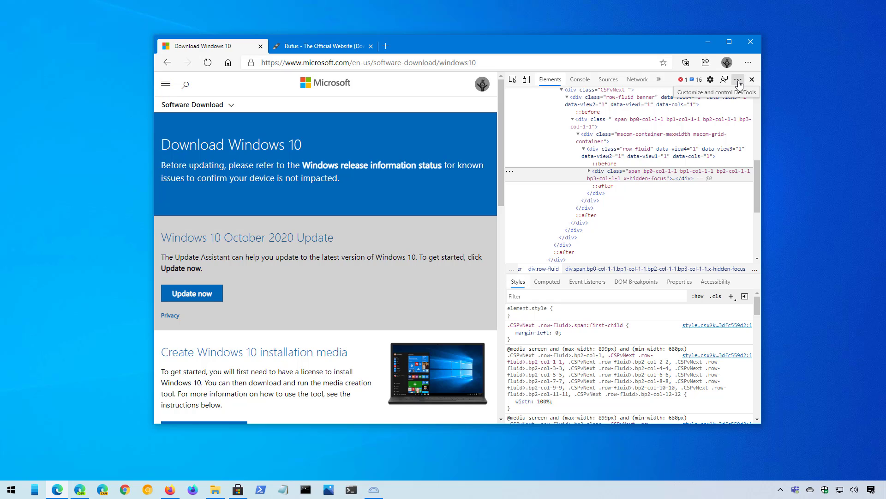
pyautogui.click(739, 79)
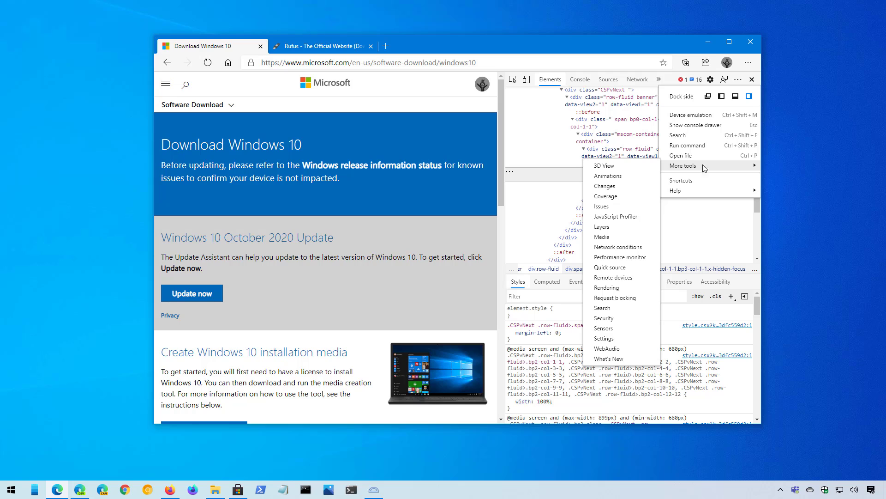
pyautogui.moveTo(619, 247)
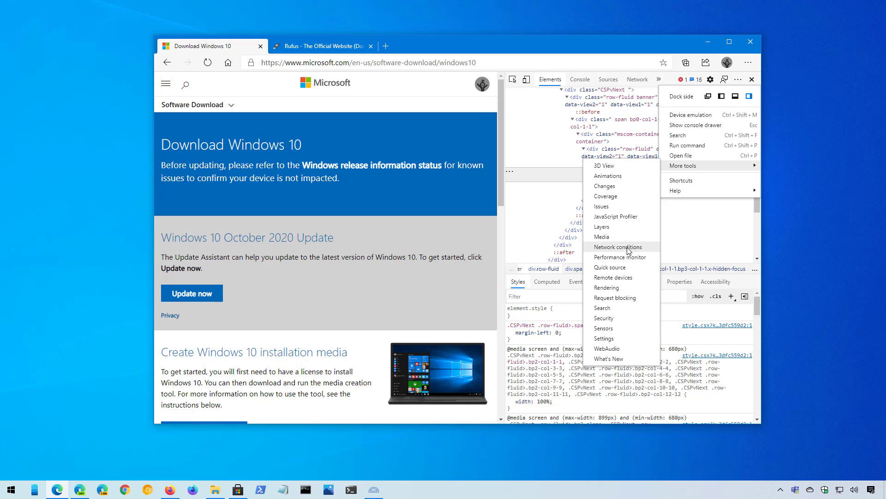
pyautogui.click(619, 247)
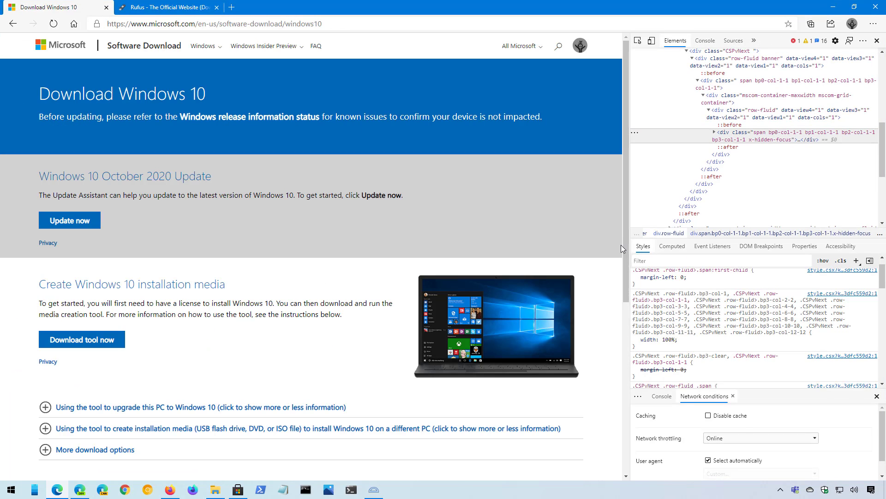
# Widen DevTools and set the user agent to Safari — iPad iOS 13.2 instead of automatic.
pyautogui.moveTo(627, 248); pyautogui.dragTo(467, 248)
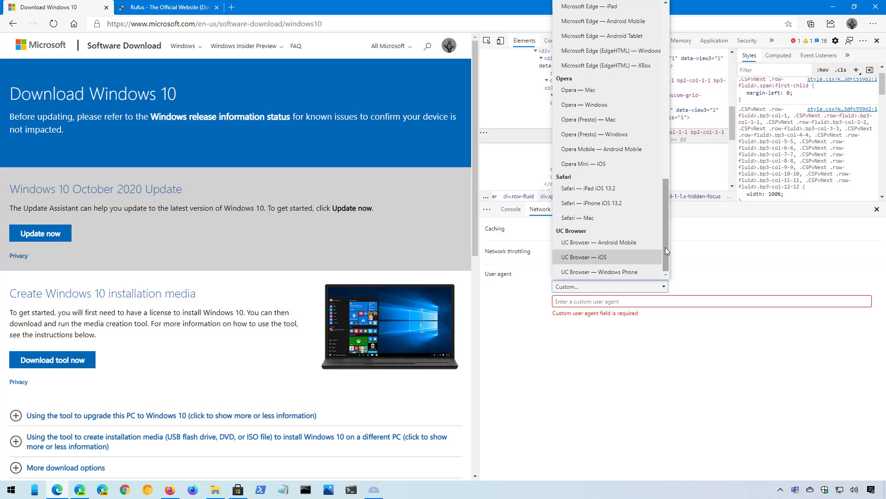
pyautogui.moveTo(605, 187)
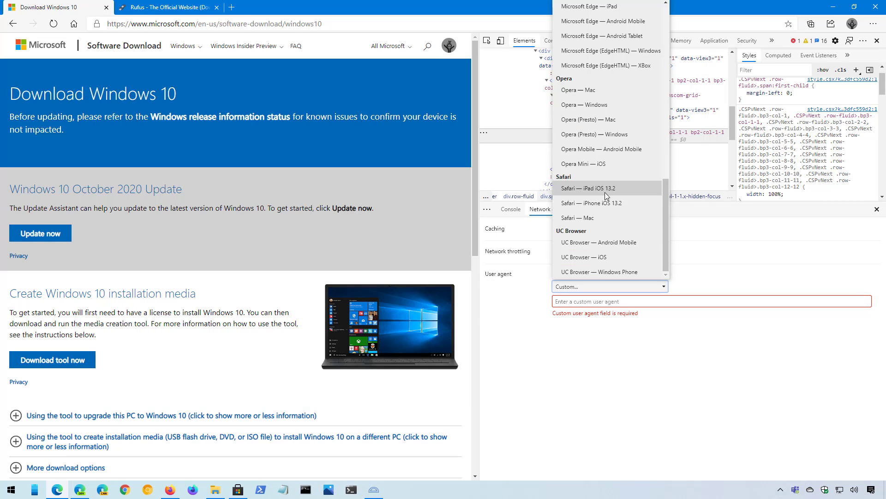
pyautogui.click(590, 188)
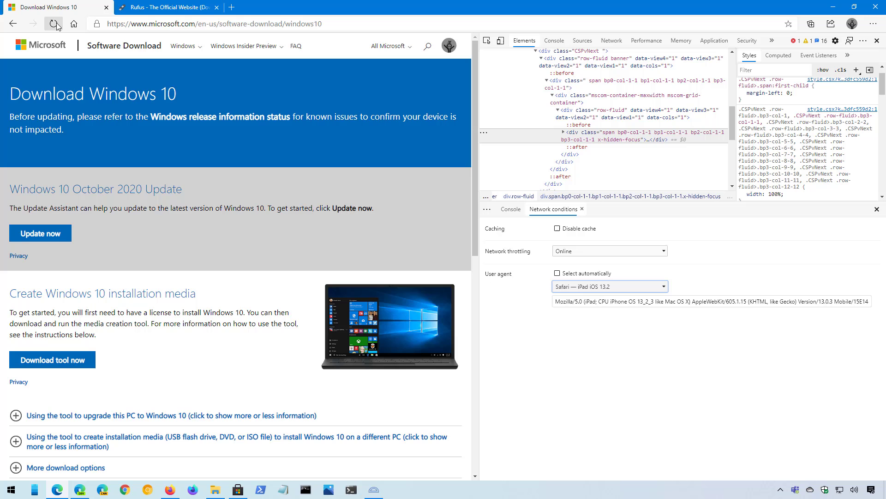
# Reload the page as an iPad and choose Windows 10 as the edition.
pyautogui.click(54, 23)
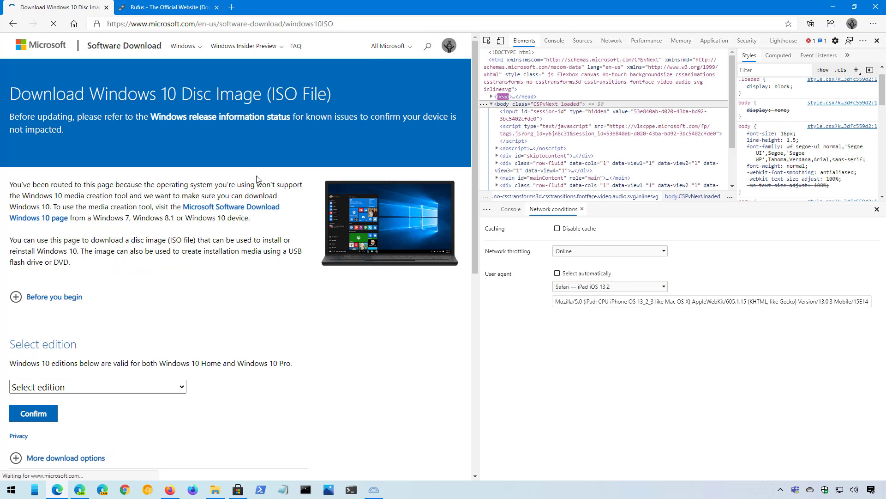
pyautogui.click(53, 23)
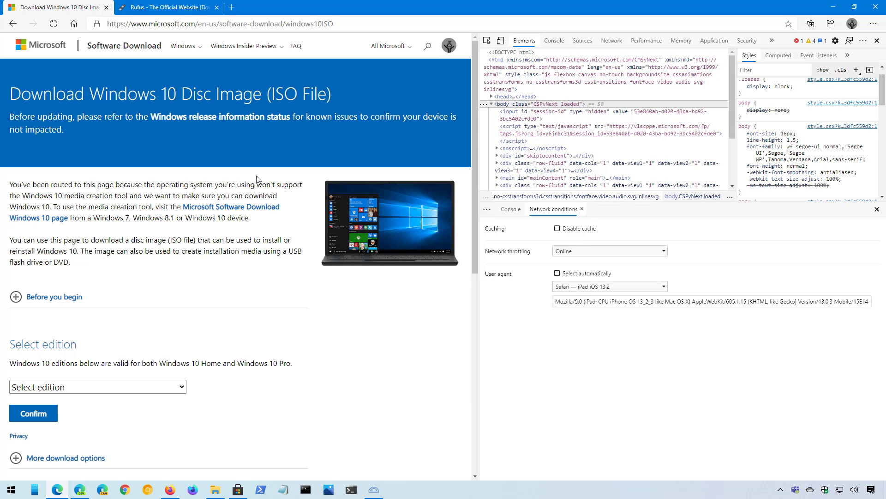
pyautogui.scroll(-3)
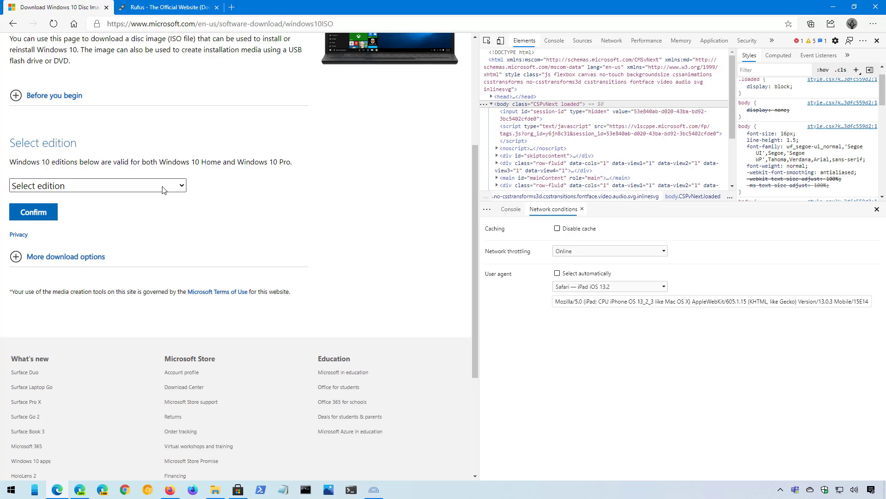
pyautogui.click(96, 186)
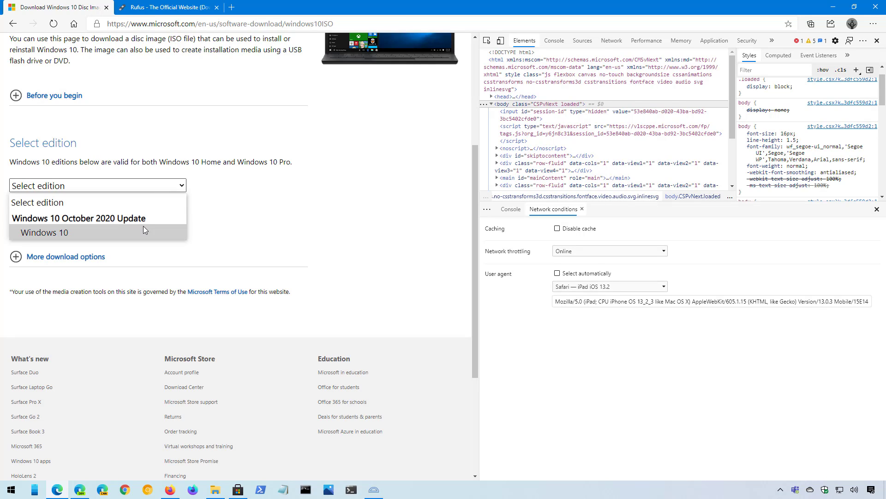
pyautogui.moveTo(124, 233)
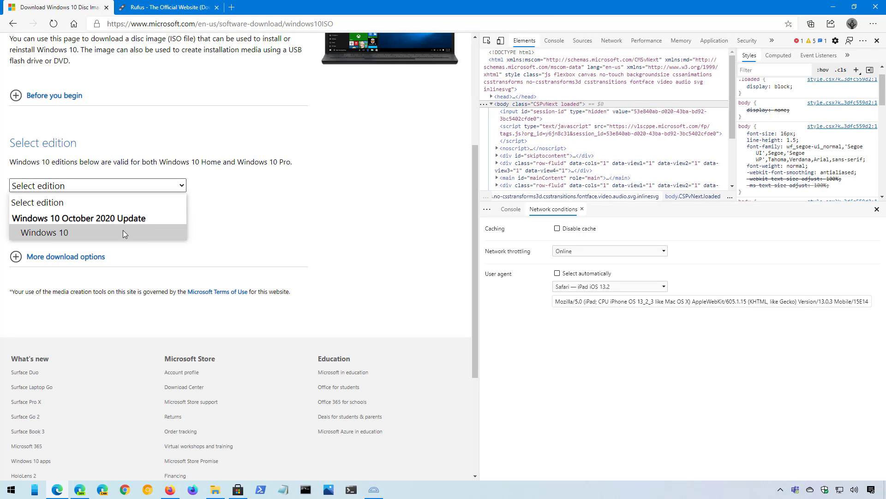
pyautogui.click(44, 233)
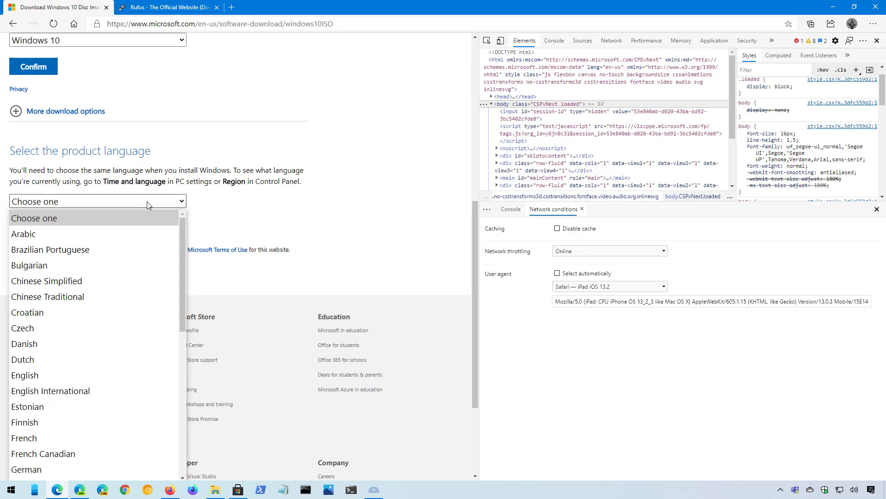
# Choose English as the product language so the 32-bit and 64-bit links appear.
pyautogui.scroll(-3)
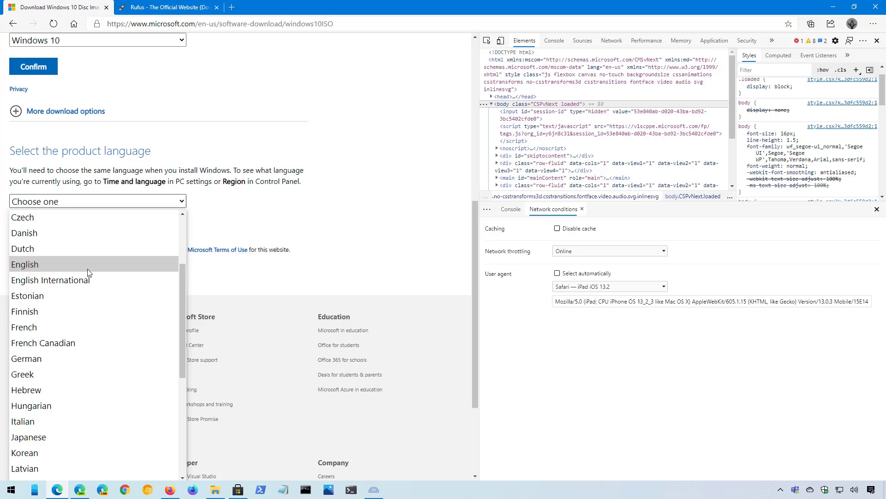
pyautogui.click(25, 264)
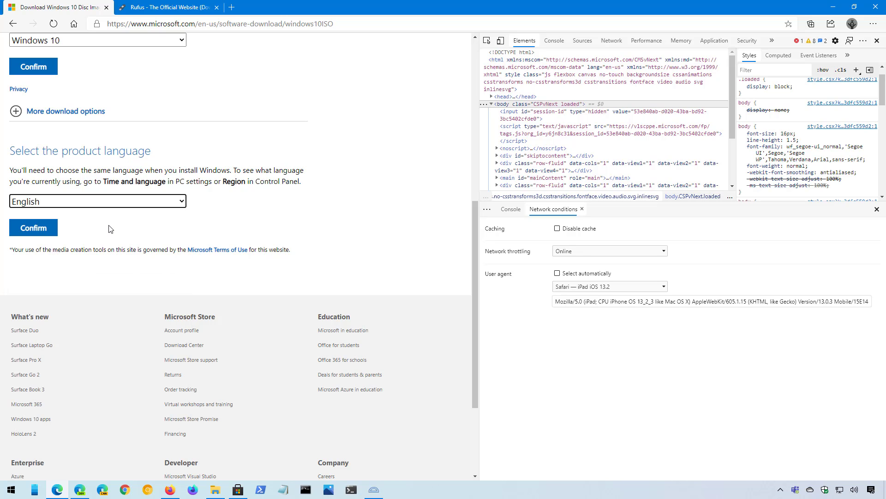
pyautogui.click(97, 200)
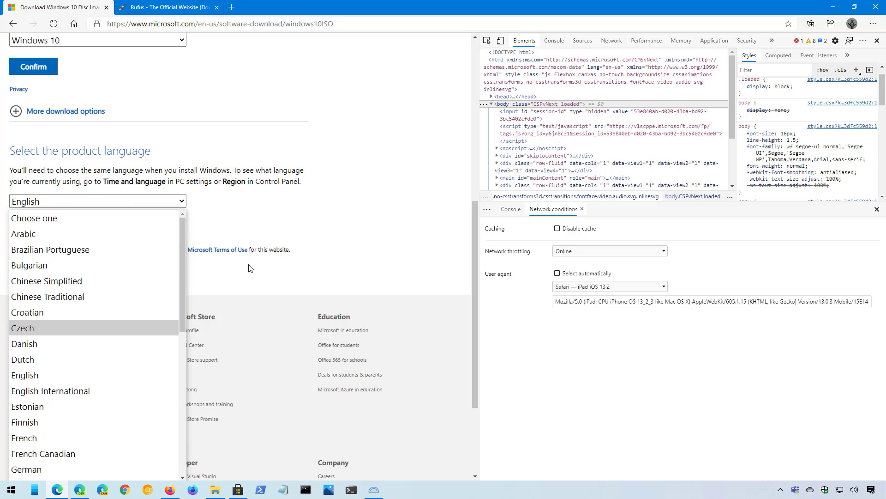
pyautogui.click(33, 66)
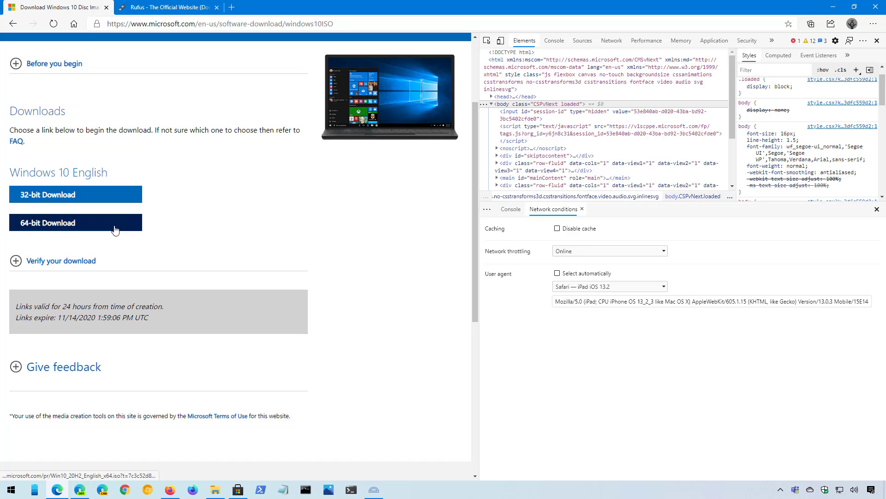
pyautogui.moveTo(115, 230)
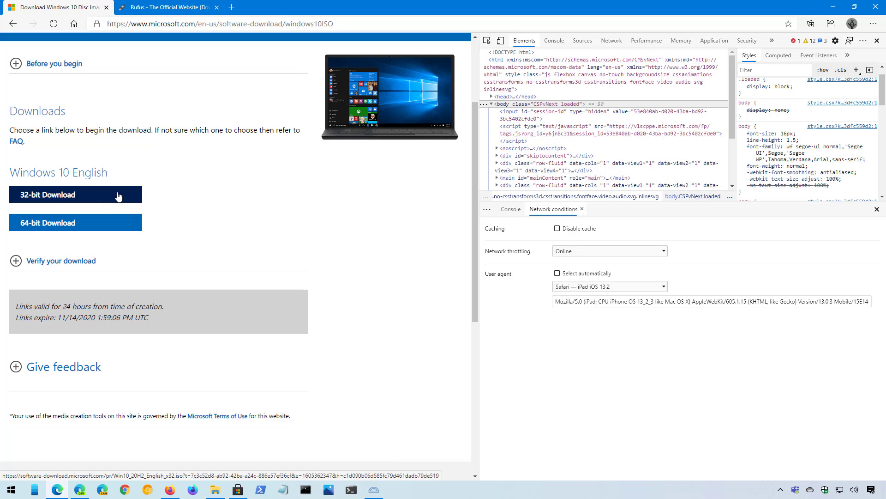
pyautogui.moveTo(74, 222)
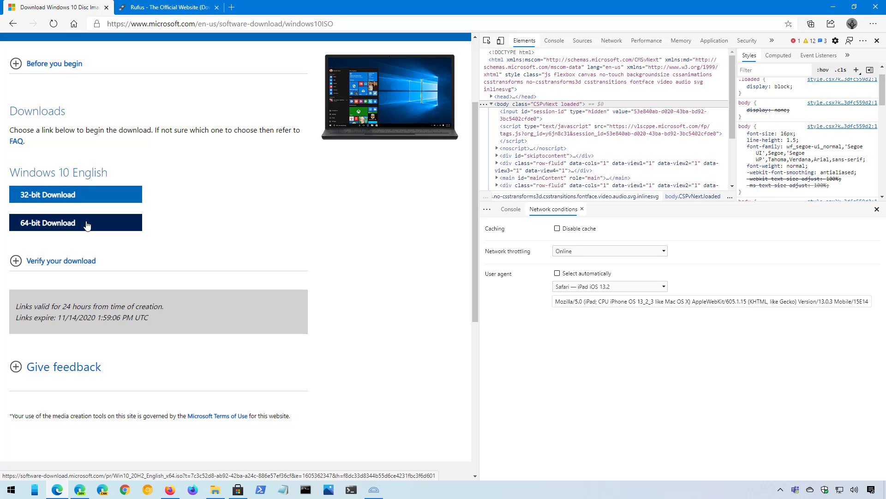
# Start downloading the 64-bit Windows 10 English ISO in Edge.
pyautogui.click(74, 223)
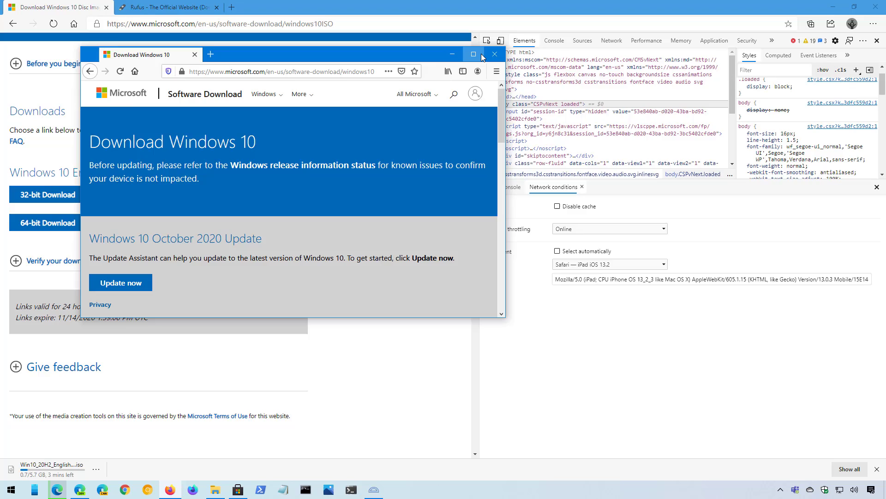
# Maximize Firefox and show the Download Windows 10 page in Responsive Design Mode as an iPad.
pyautogui.click(474, 55)
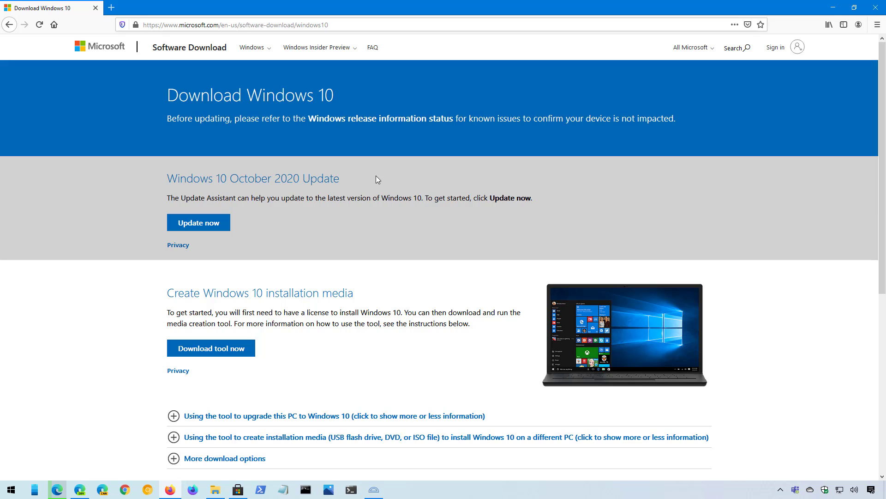
pyautogui.press('Ctrl+Shift+M')
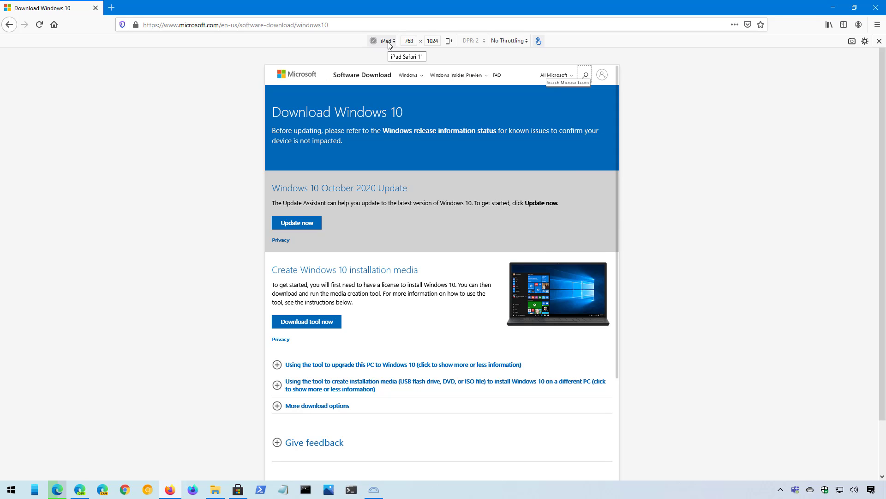
# Keep iPad emulation, confirm Windows 10 as the edition and bring up the product language choices.
pyautogui.click(387, 41)
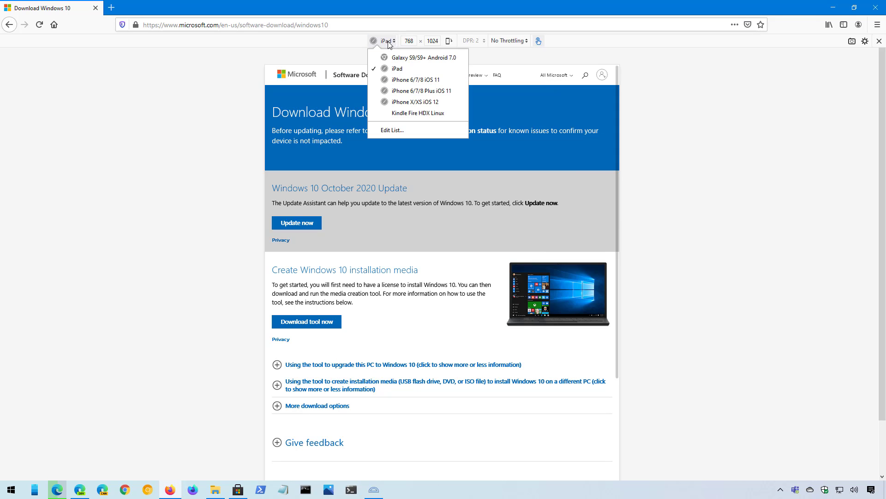
pyautogui.moveTo(397, 69)
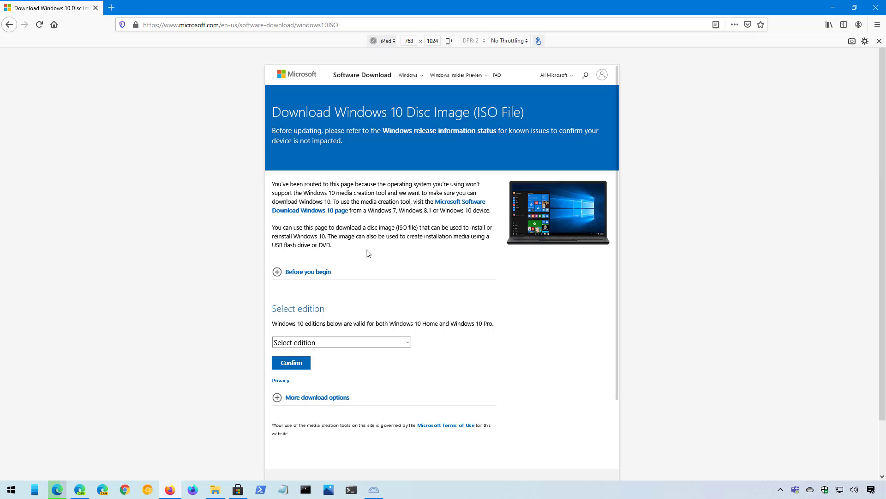
pyautogui.moveTo(374, 253)
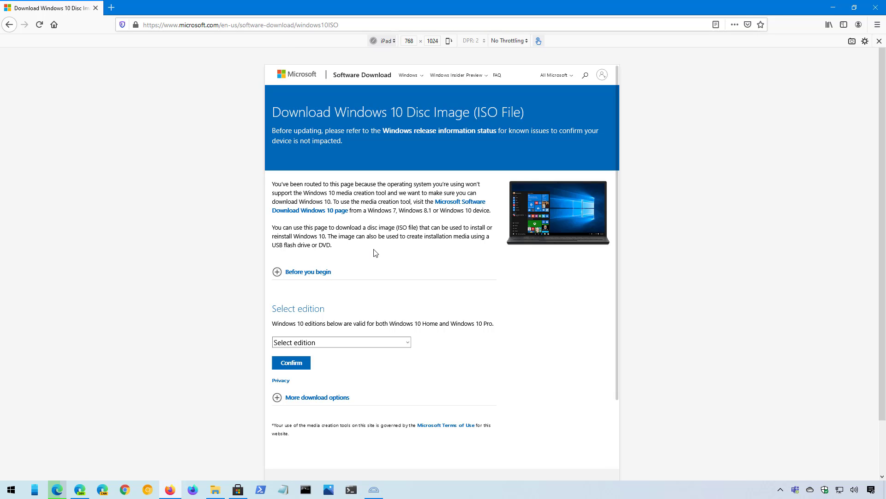
pyautogui.moveTo(337, 344)
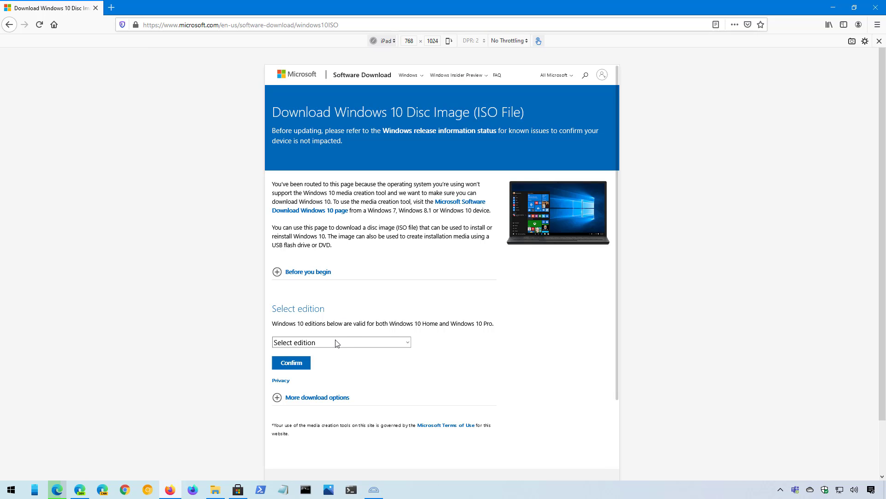
pyautogui.click(341, 342)
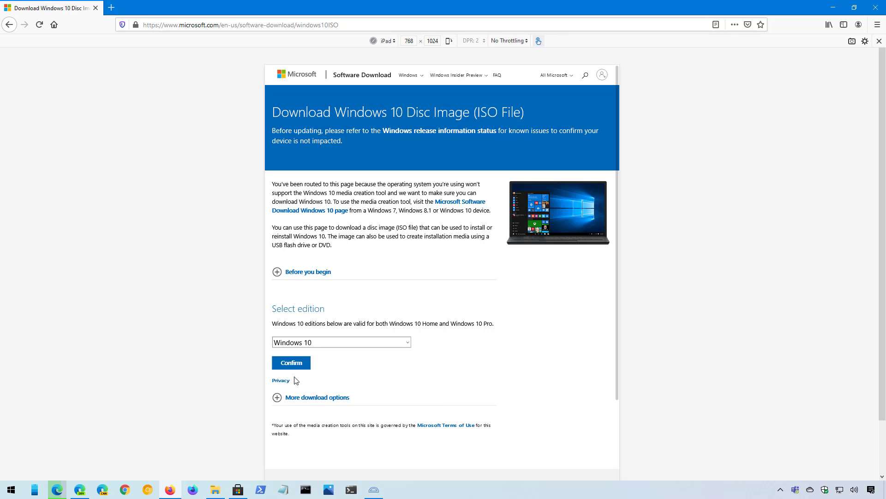
pyautogui.click(291, 362)
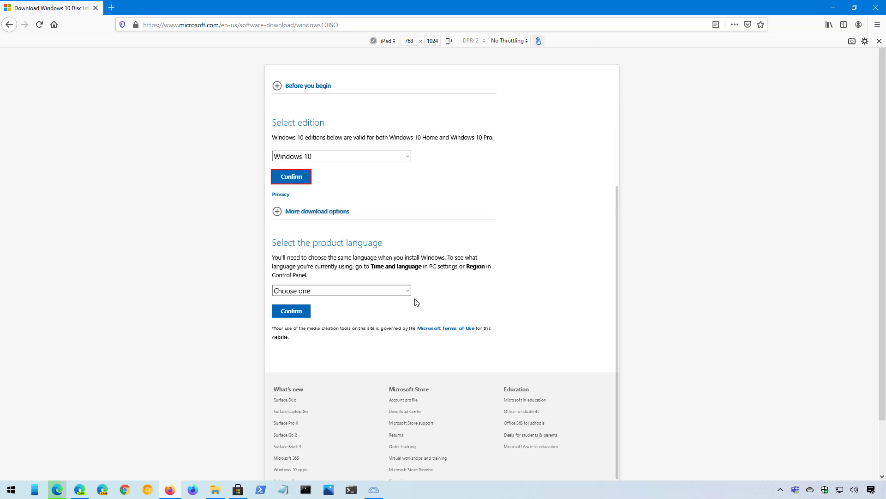
pyautogui.click(341, 290)
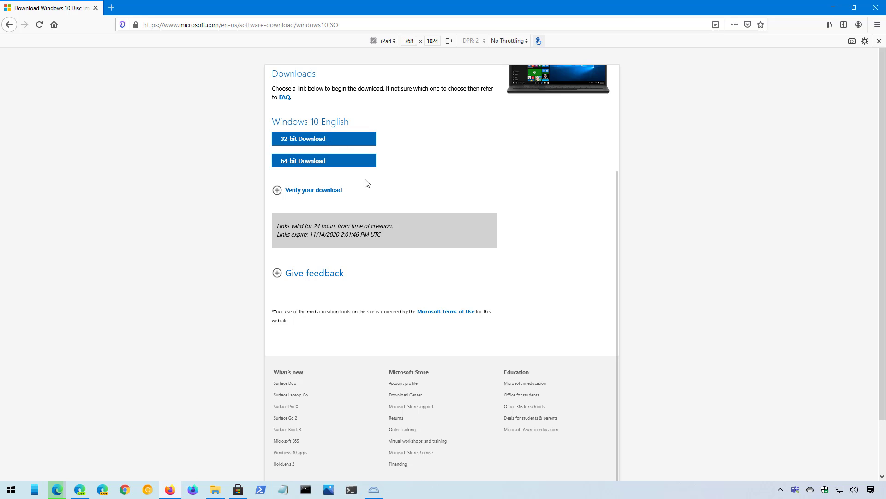
pyautogui.moveTo(832, 7)
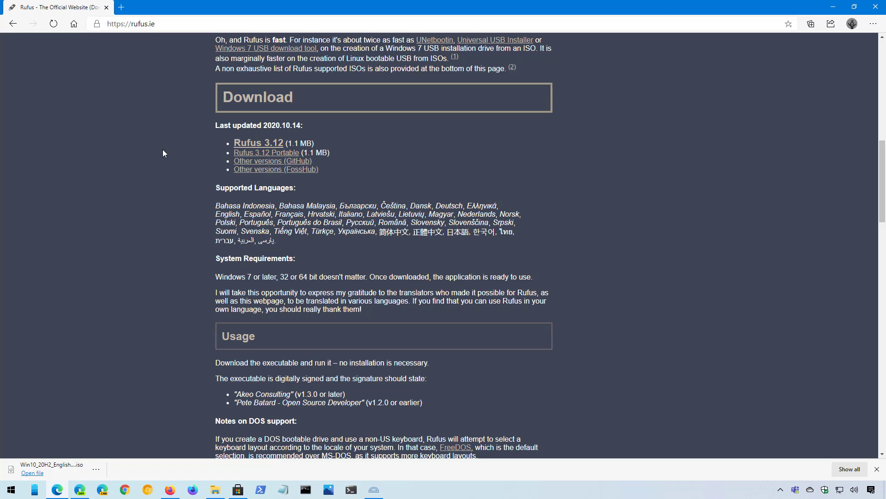
# Download Rufus 3.12 from rufus.ie in Edge and launch the downloaded program.
pyautogui.click(130, 25)
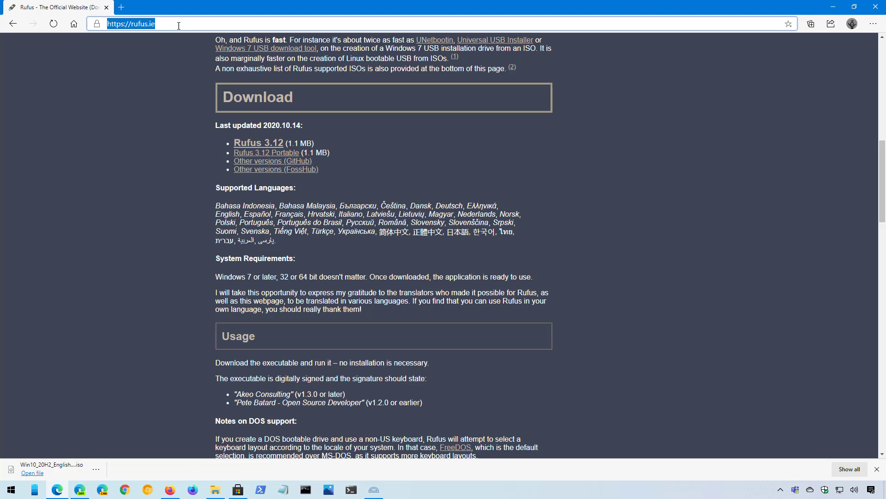
pyautogui.moveTo(261, 138)
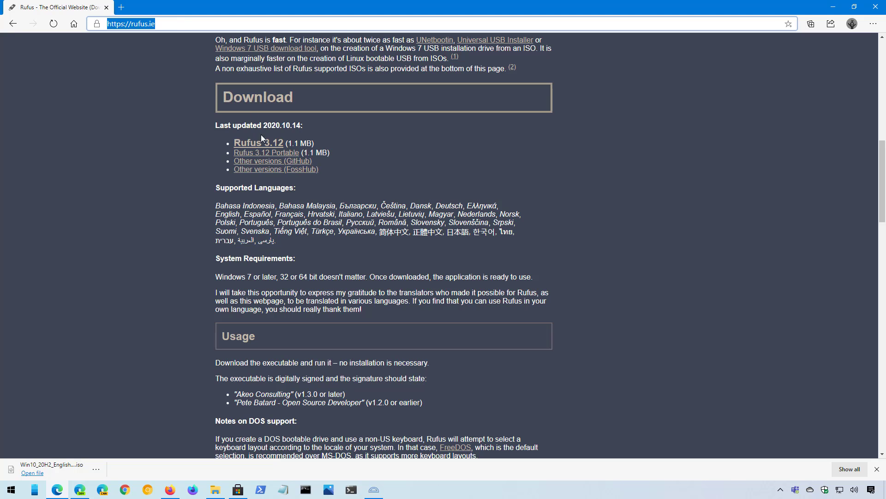
pyautogui.moveTo(334, 119)
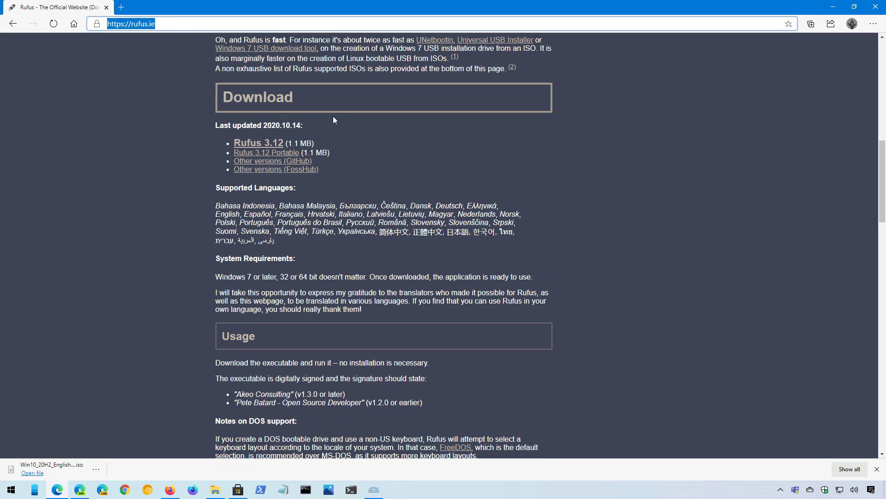
pyautogui.moveTo(265, 145)
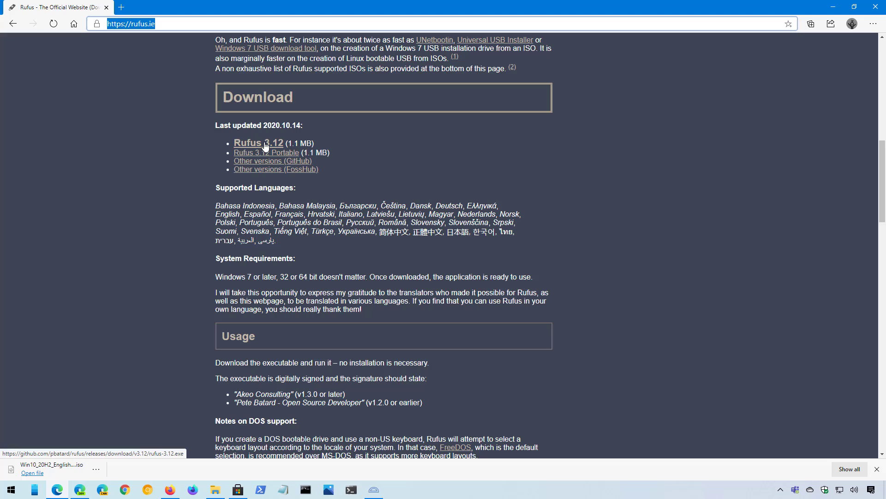
pyautogui.click(396, 226)
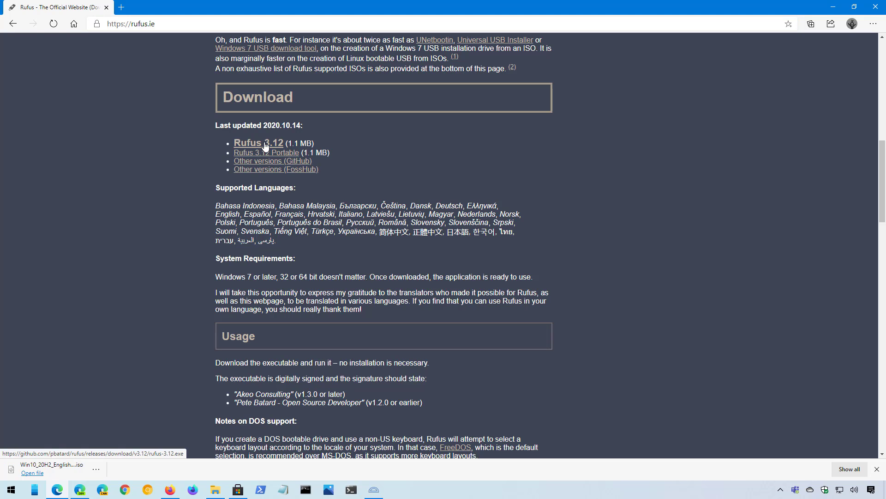
pyautogui.click(259, 142)
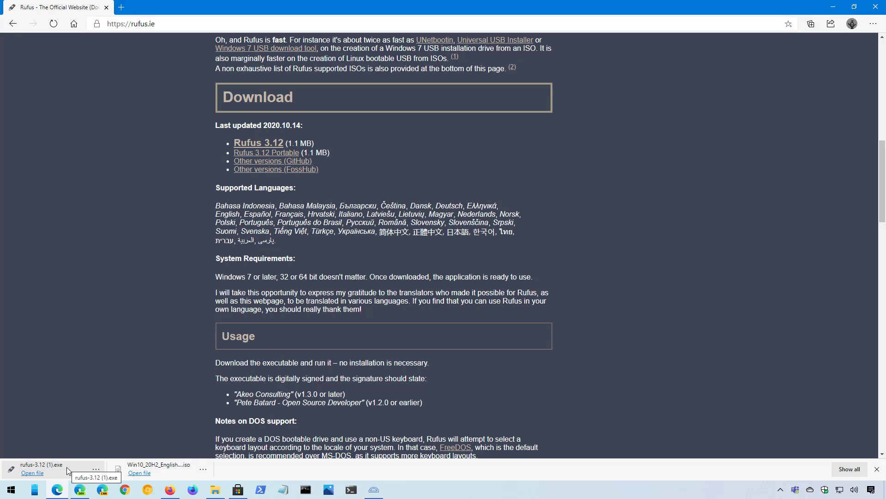
pyautogui.click(32, 473)
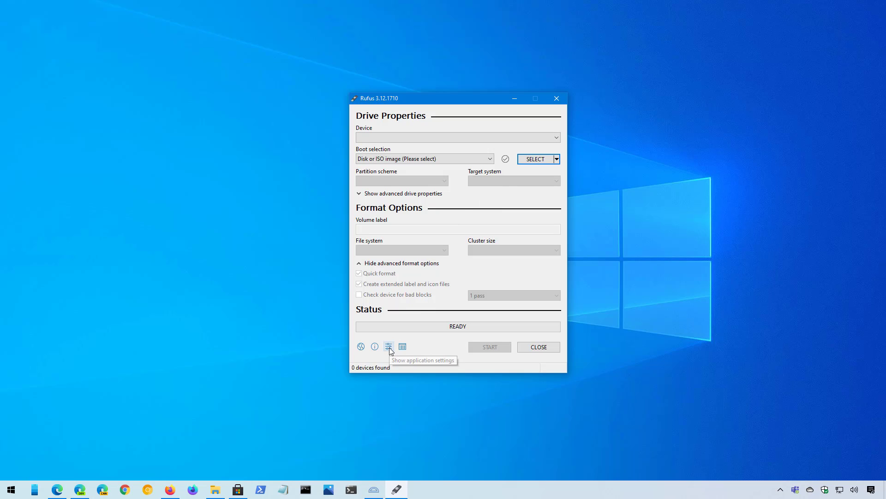
# Review Rufus's update policy settings and set how often it checks for updates.
pyautogui.click(388, 346)
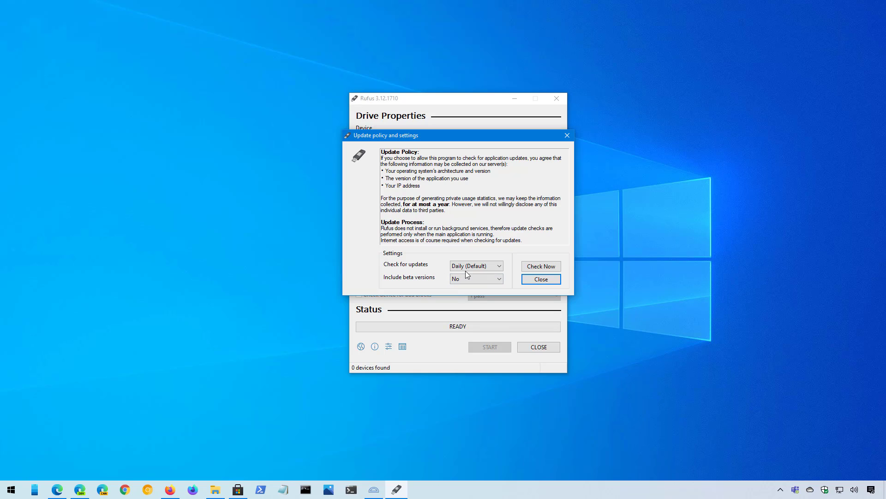
pyautogui.click(475, 266)
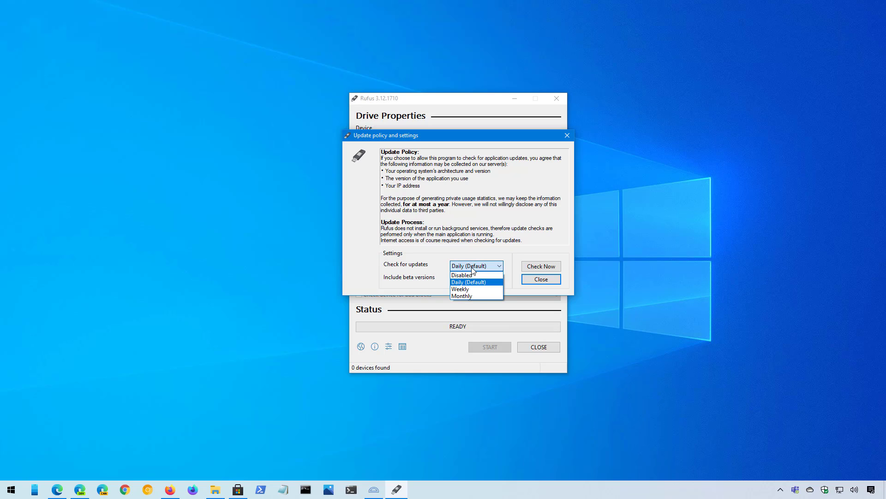
pyautogui.click(539, 266)
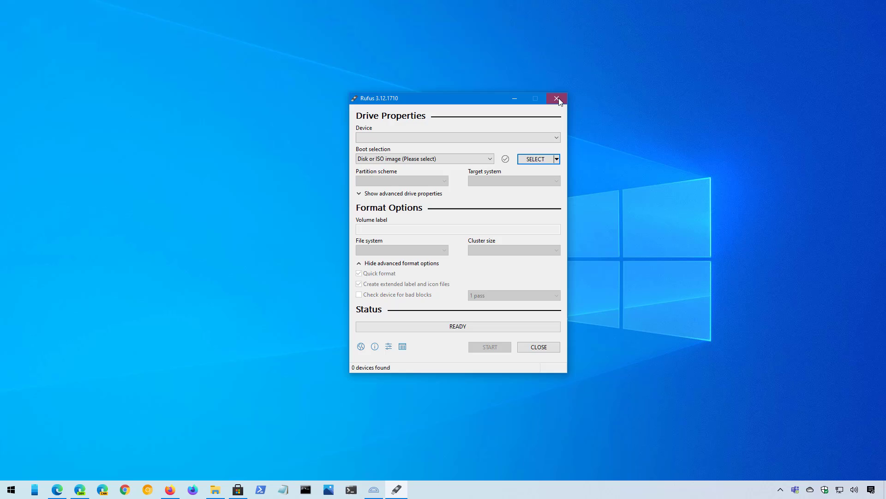
# Relaunch Rufus and switch the boot selection from SELECT to DOWNLOAD an ISO image.
pyautogui.click(556, 98)
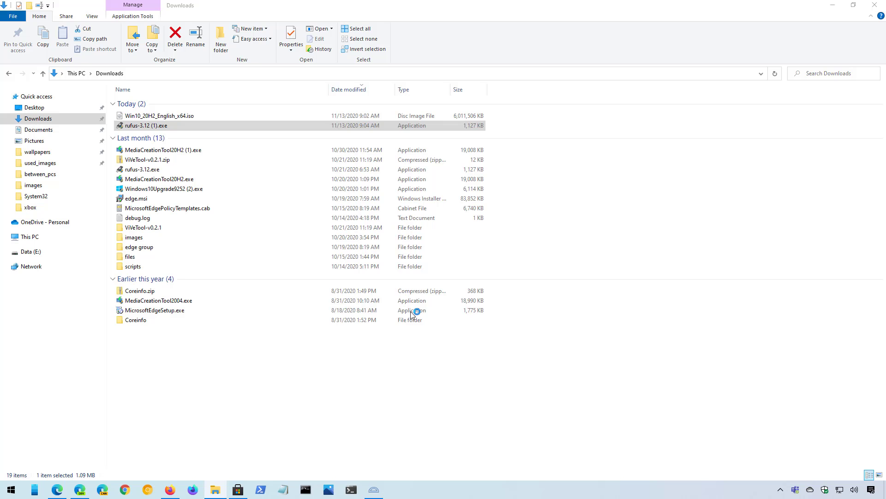
pyautogui.doubleClick(146, 125)
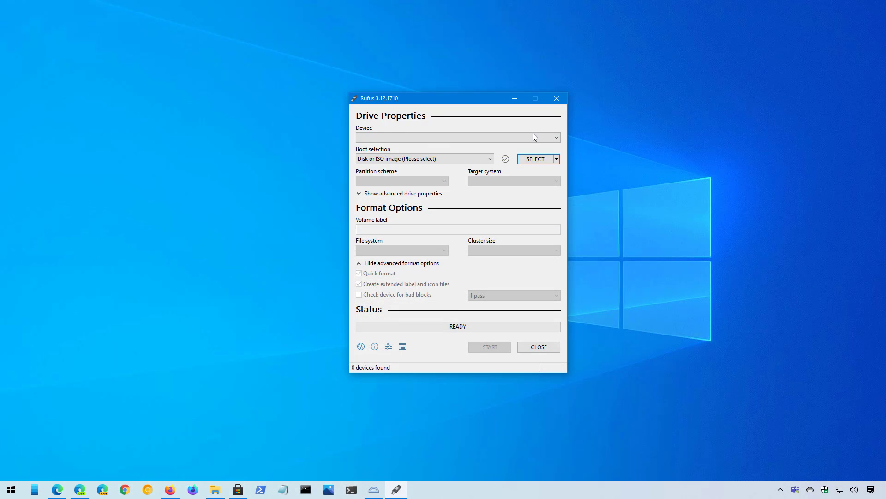
pyautogui.moveTo(379, 98); pyautogui.dragTo(361, 96)
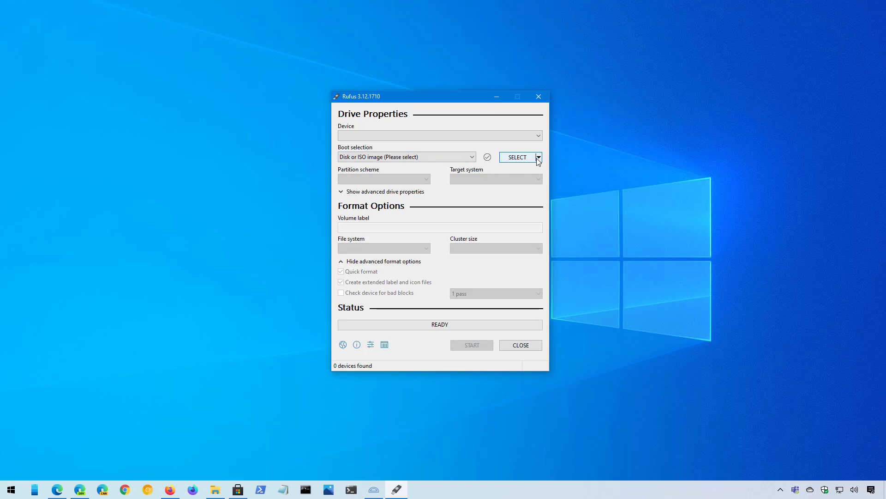
pyautogui.click(537, 157)
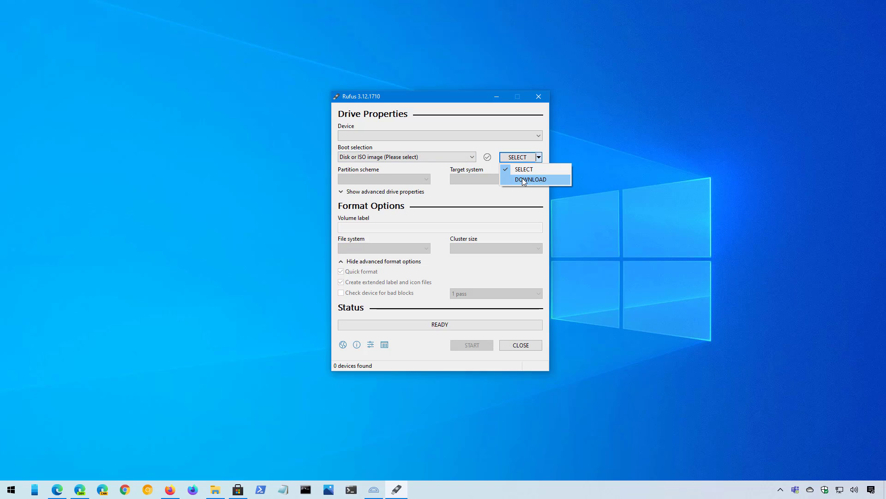
pyautogui.click(530, 179)
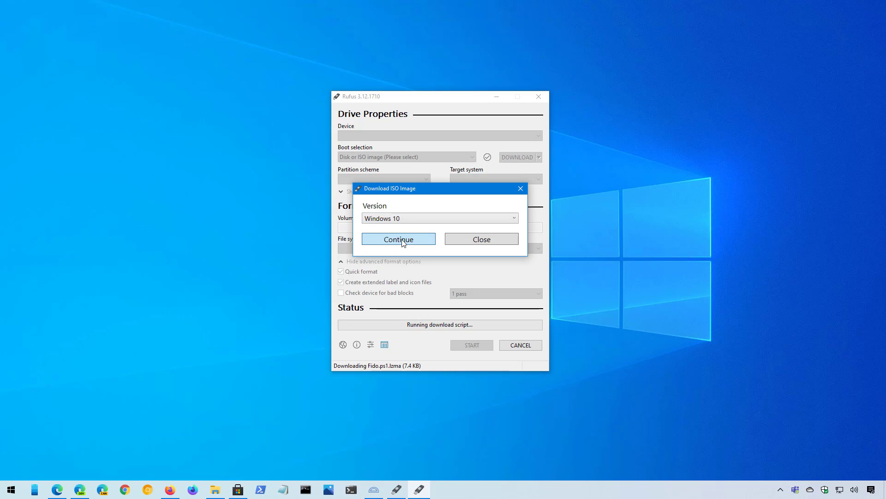
# Confirm Windows 10 as the version and choose release 20H2.
pyautogui.click(398, 238)
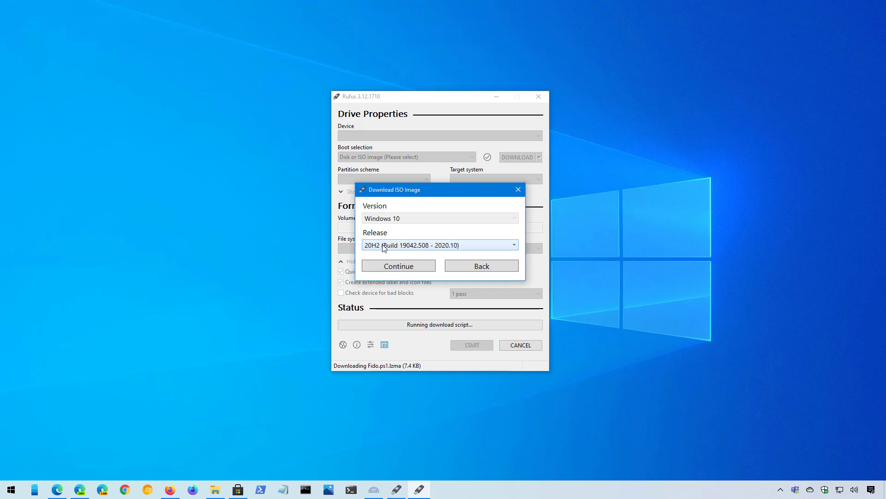
pyautogui.click(438, 243)
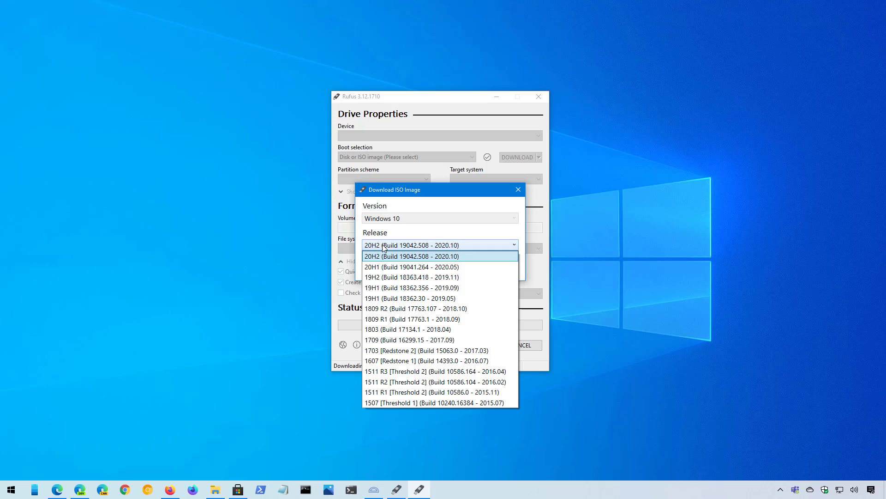
pyautogui.moveTo(421, 278)
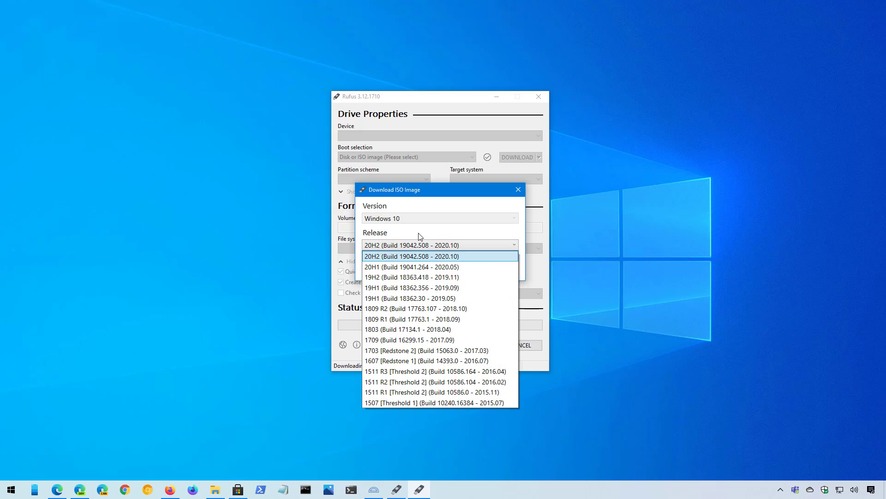
pyautogui.click(410, 255)
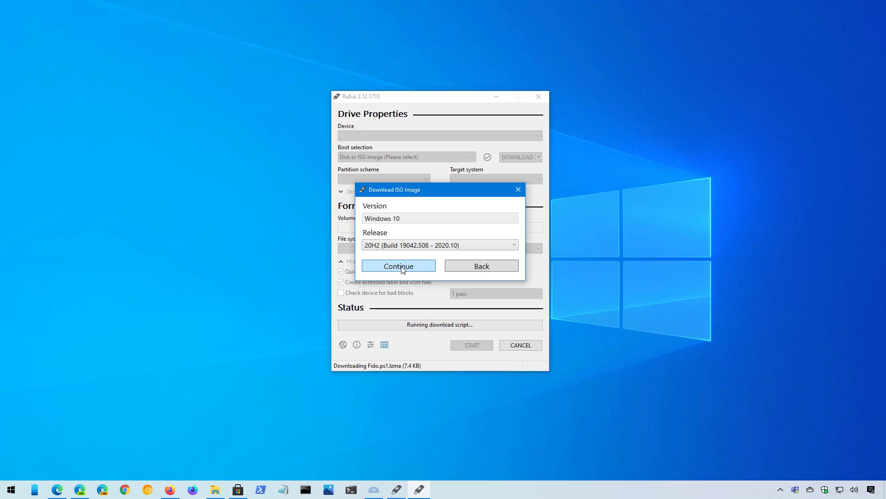
pyautogui.click(398, 265)
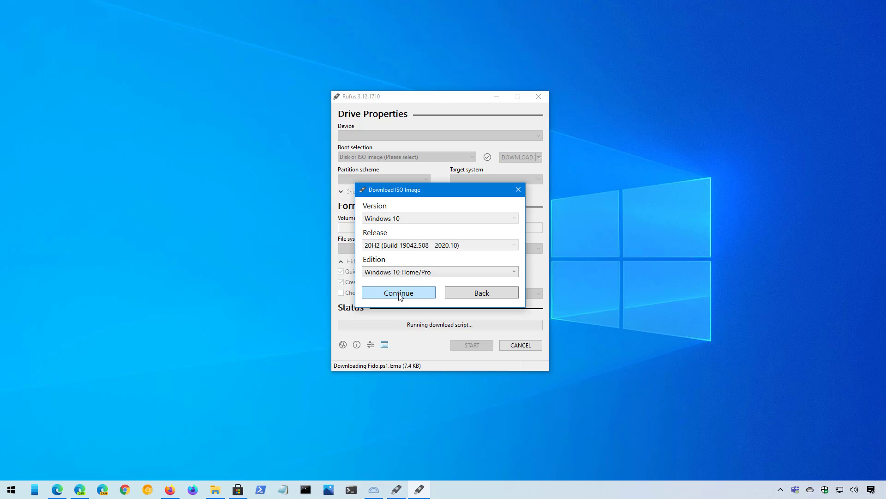
# Confirm the Home/Pro edition and English language, reaching the architecture choice.
pyautogui.click(398, 293)
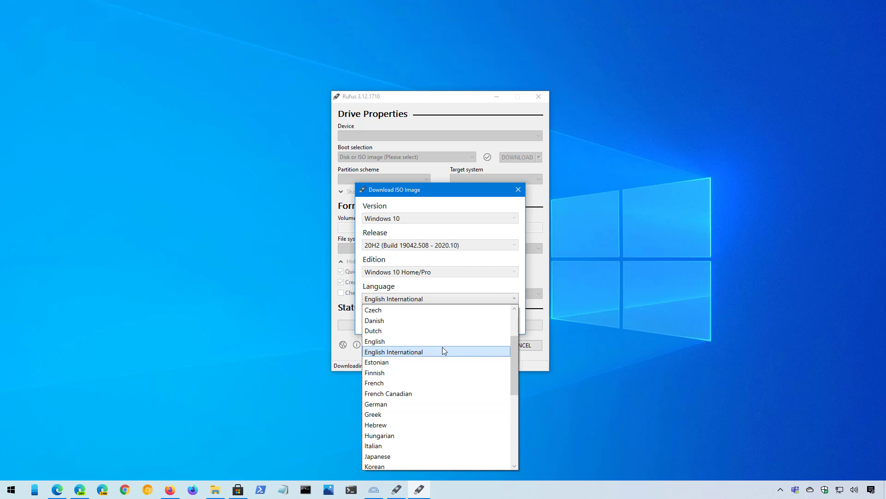
pyautogui.click(374, 341)
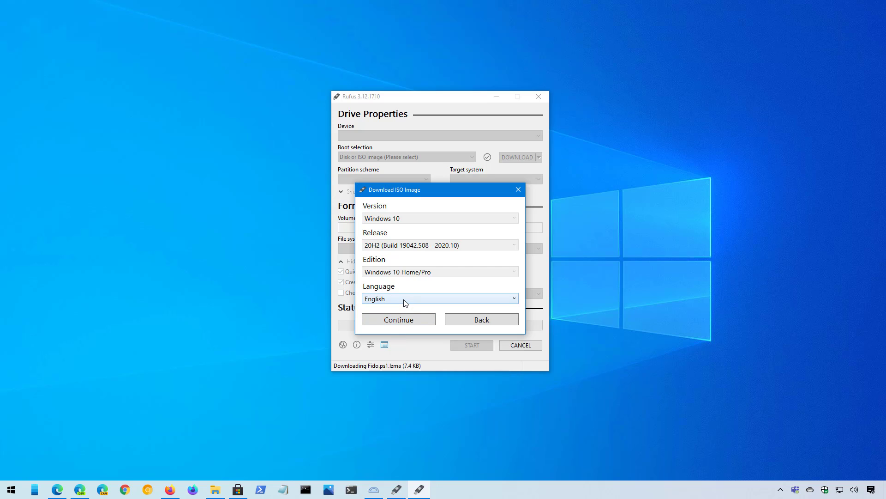
pyautogui.click(398, 319)
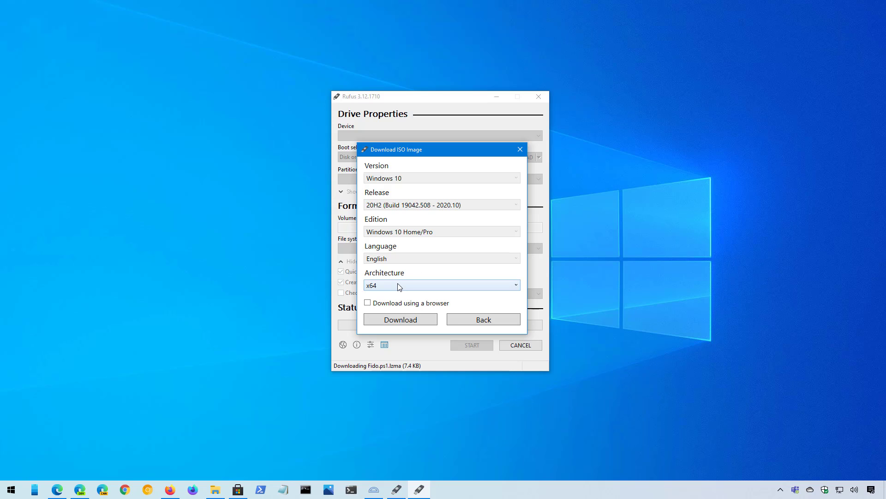
# Keep x64 architecture, enable 'Download using a browser', and request the Windows 10 ISO download.
pyautogui.click(442, 285)
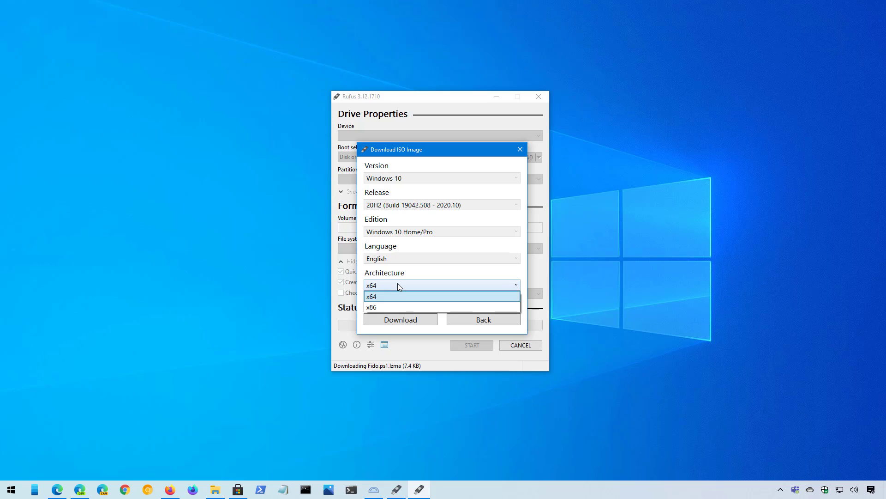
pyautogui.moveTo(390, 308)
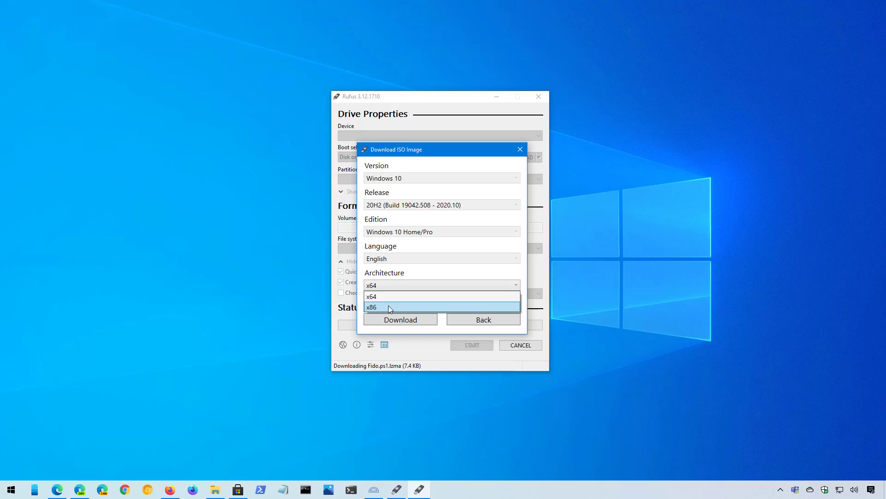
pyautogui.click(372, 297)
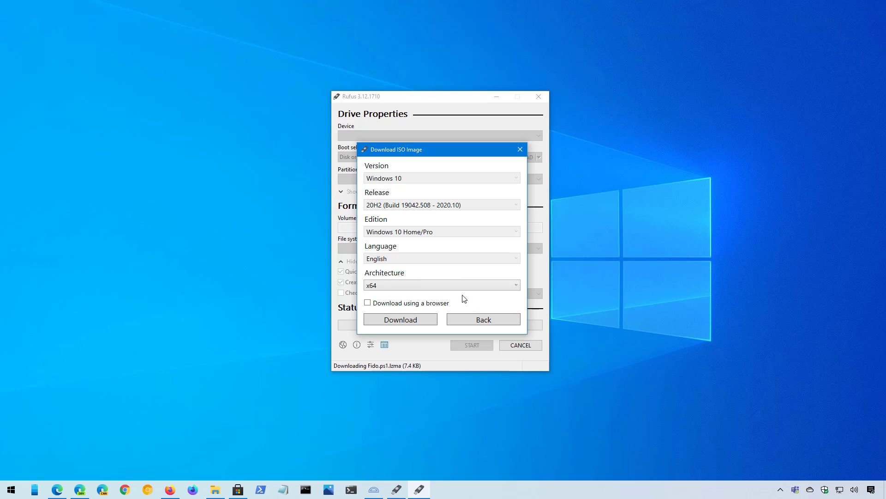
pyautogui.moveTo(461, 299)
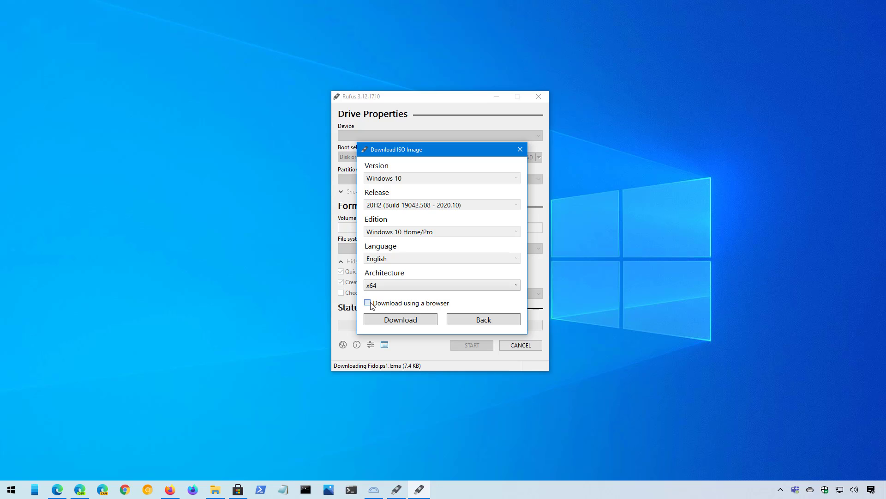
pyautogui.click(368, 303)
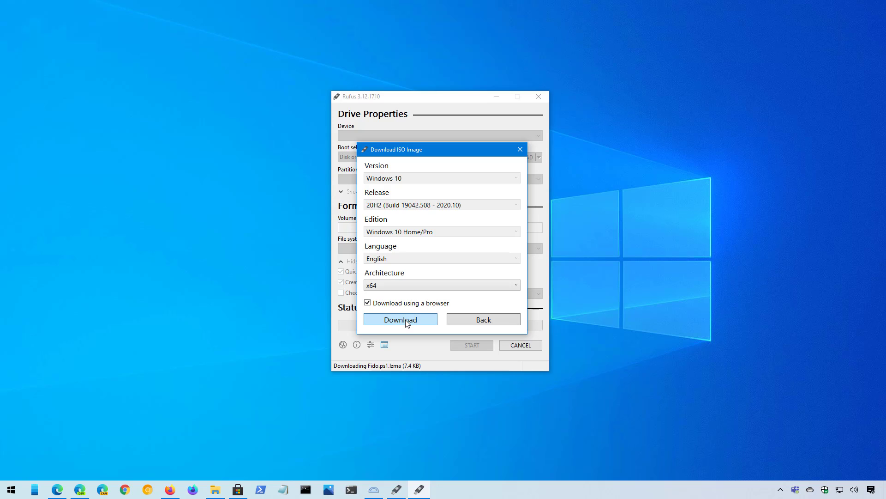
pyautogui.click(400, 318)
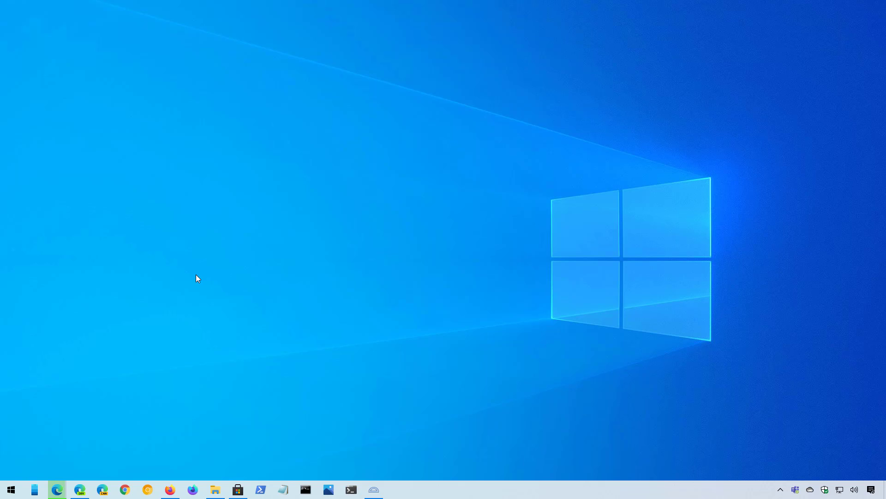
# Bring the Edge window forward showing the Pureinfotech Forums page.
pyautogui.click(56, 490)
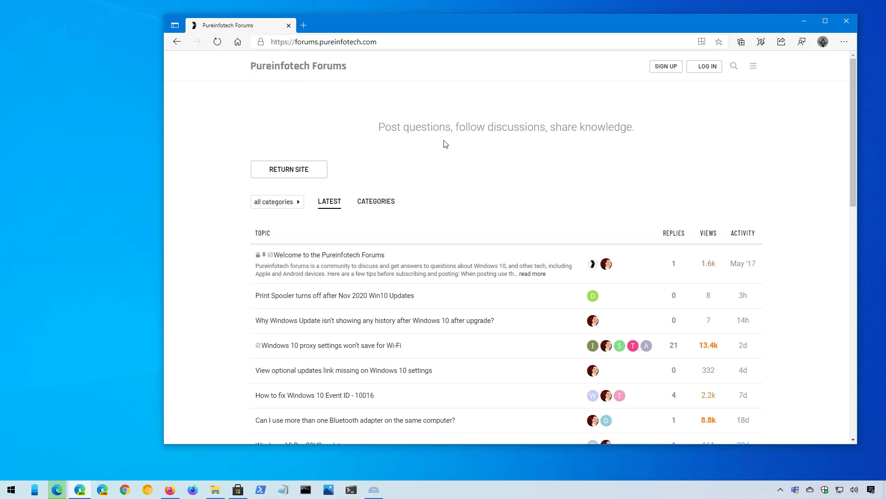
pyautogui.moveTo(583, 180)
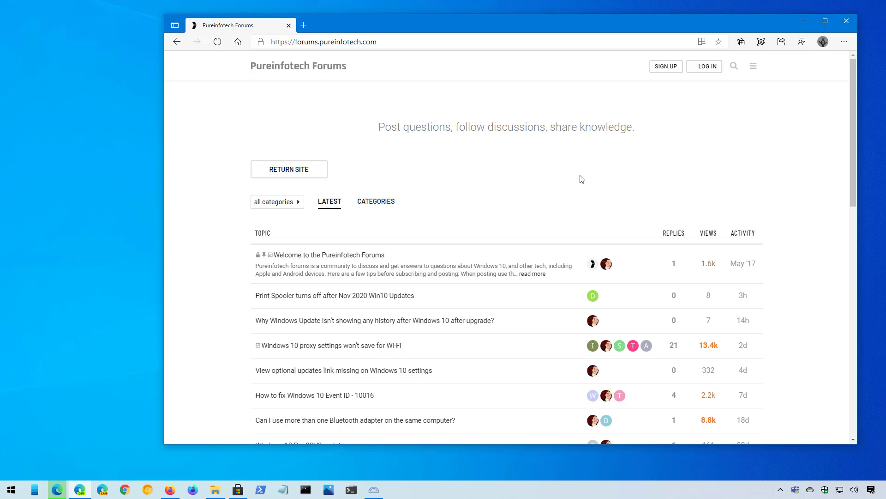